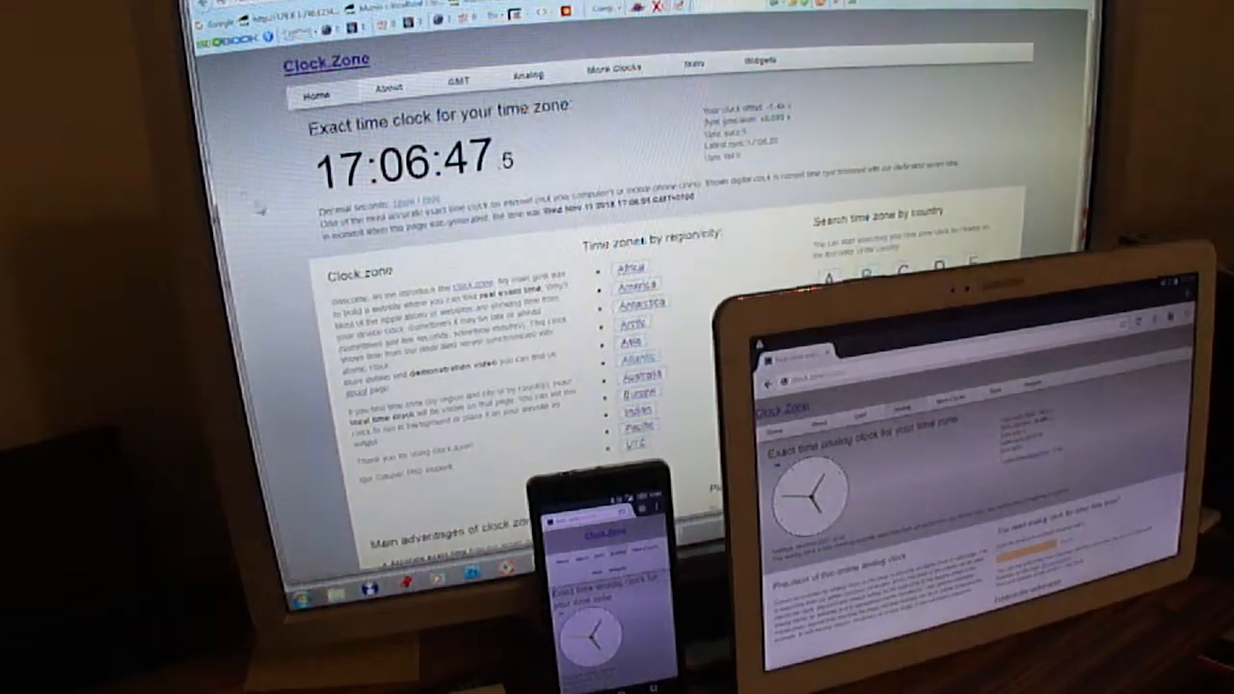
Switch the Clock Zone site to its Analog clock page from the navigation bar.
left_click(528, 64)
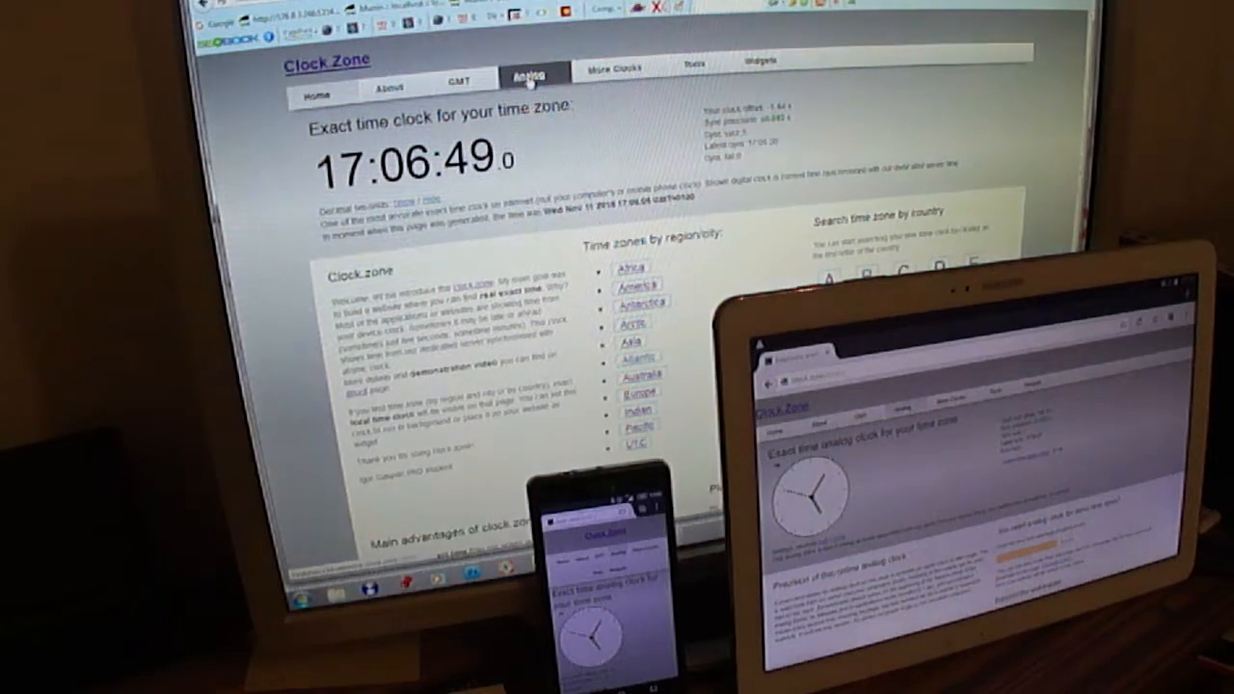
left_click(531, 71)
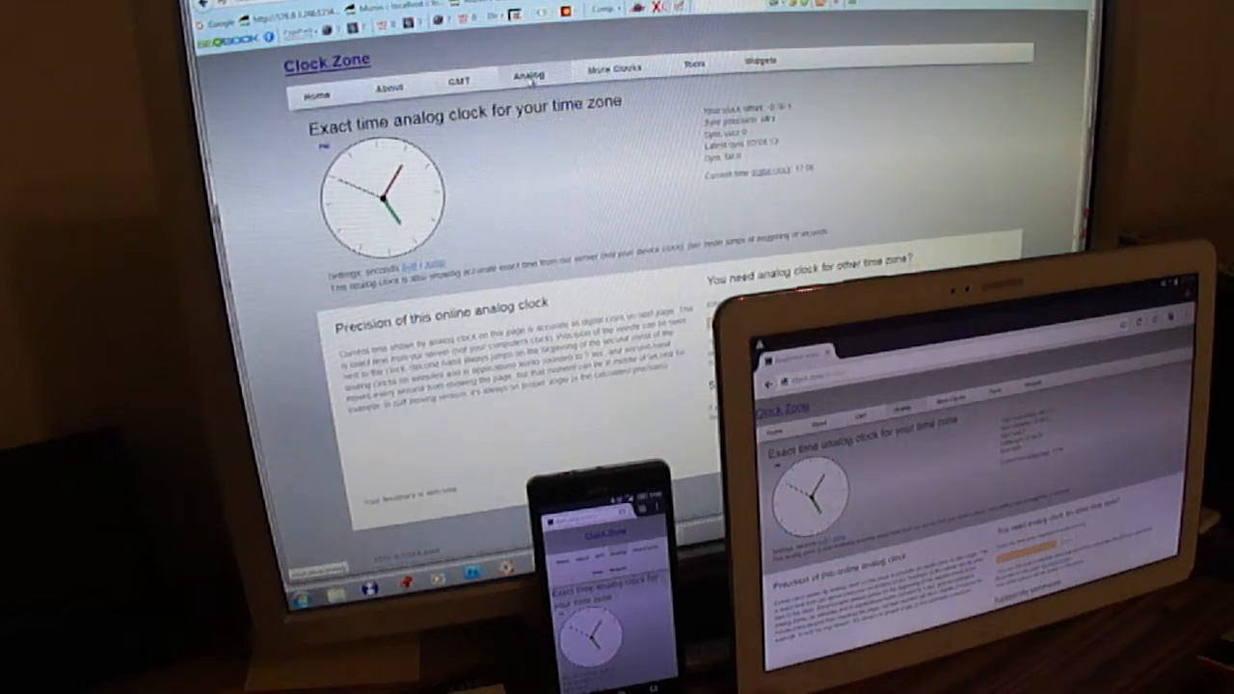